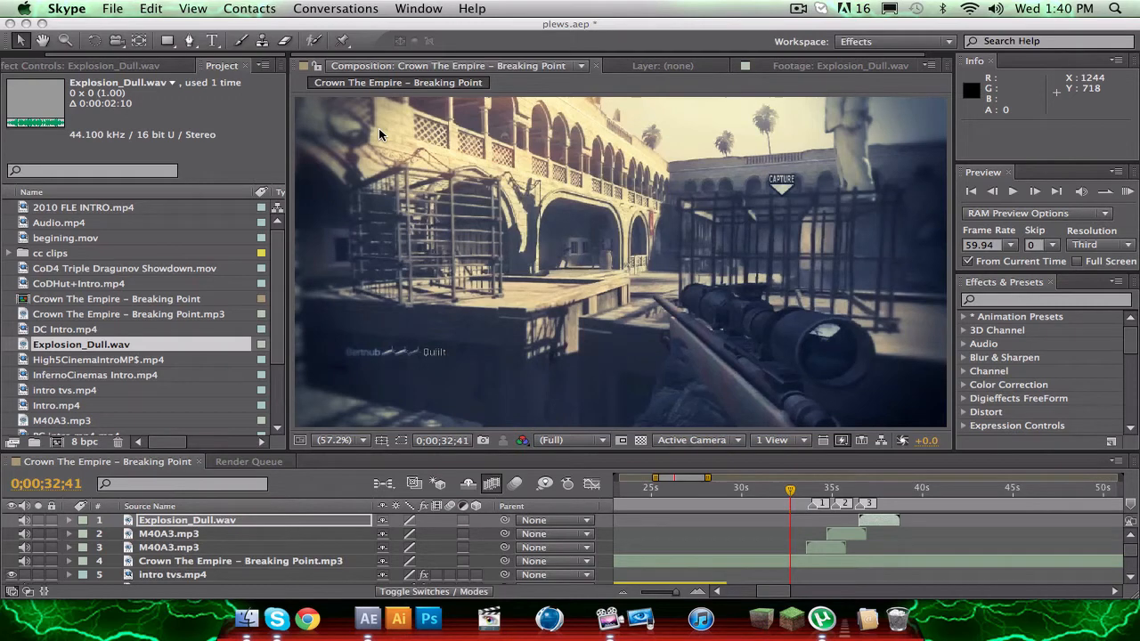
mouse_move(399, 128)
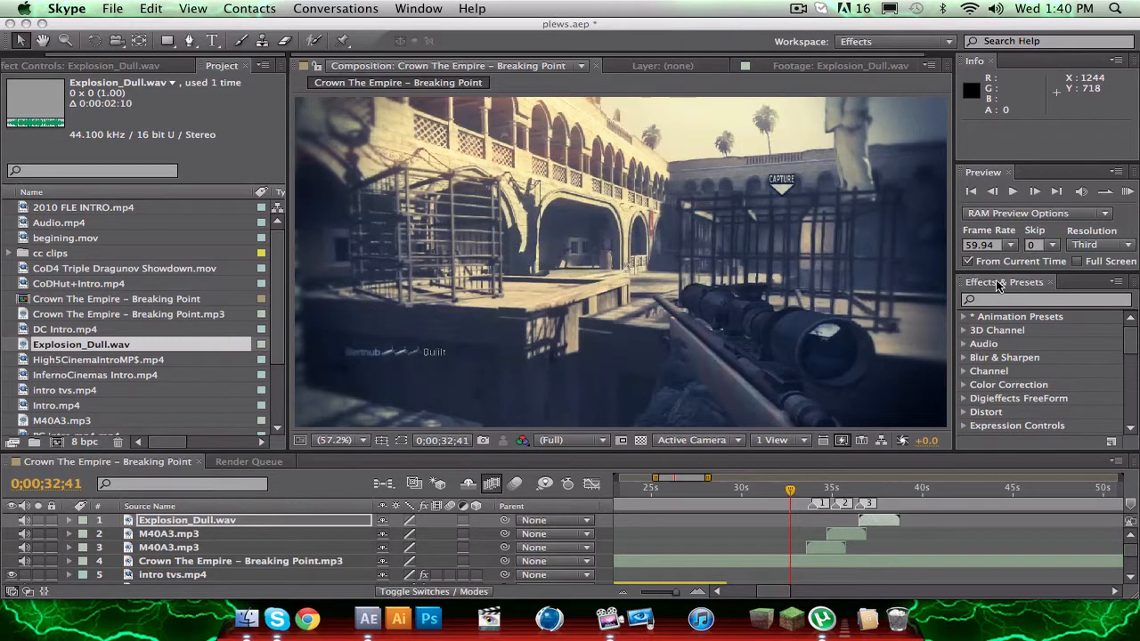
Lower the Composition panel preview resolution to Third.
left_click(570, 439)
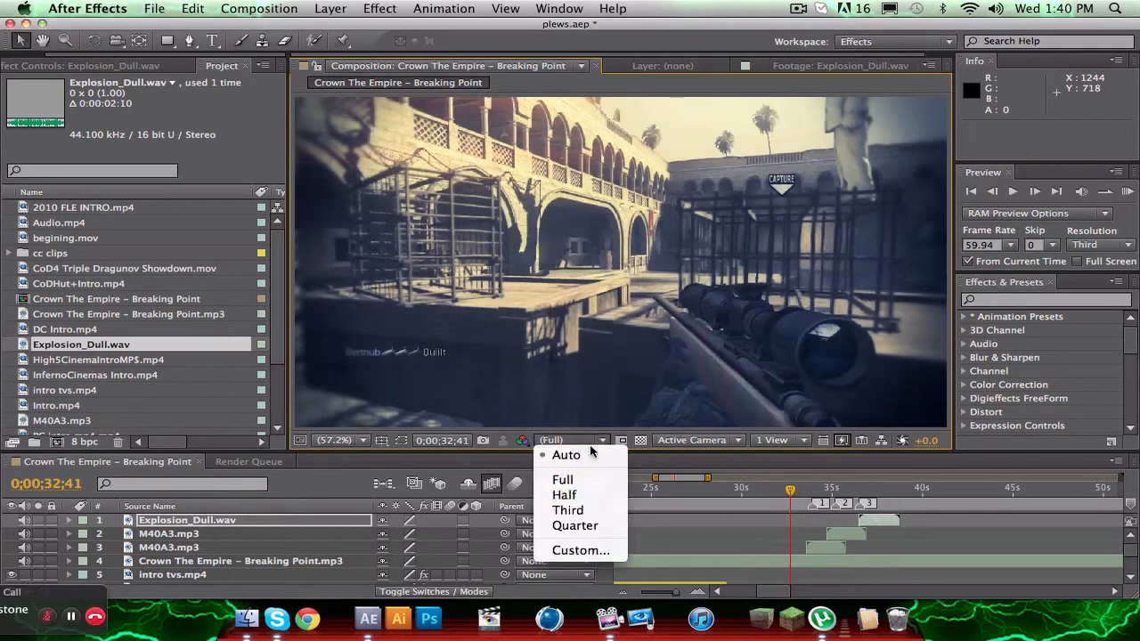
left_click(566, 509)
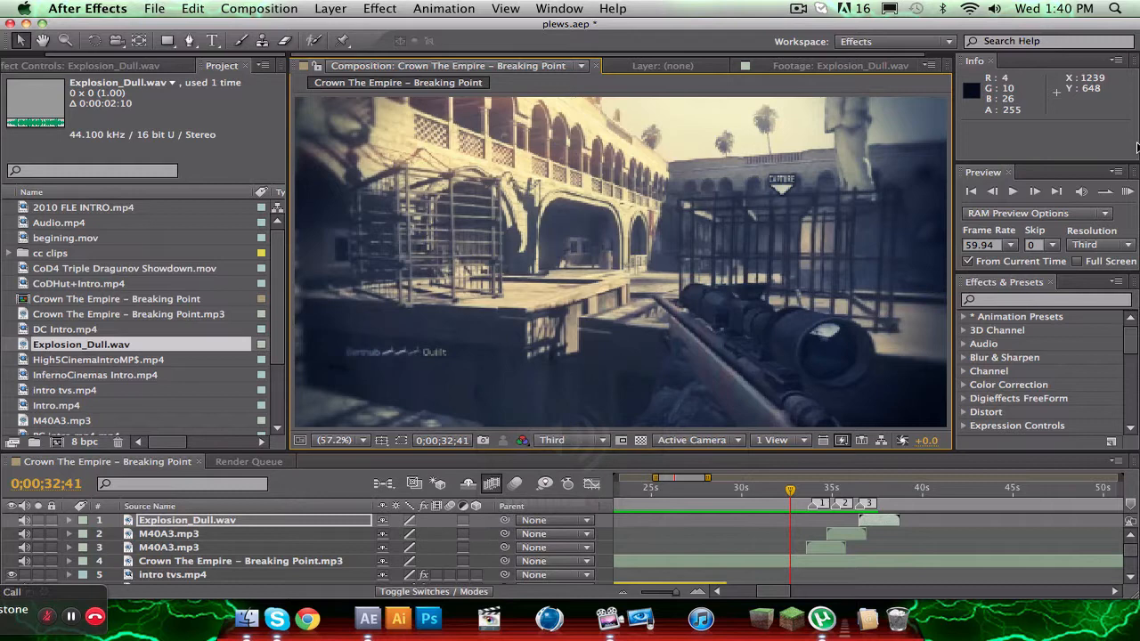
mouse_move(1129, 190)
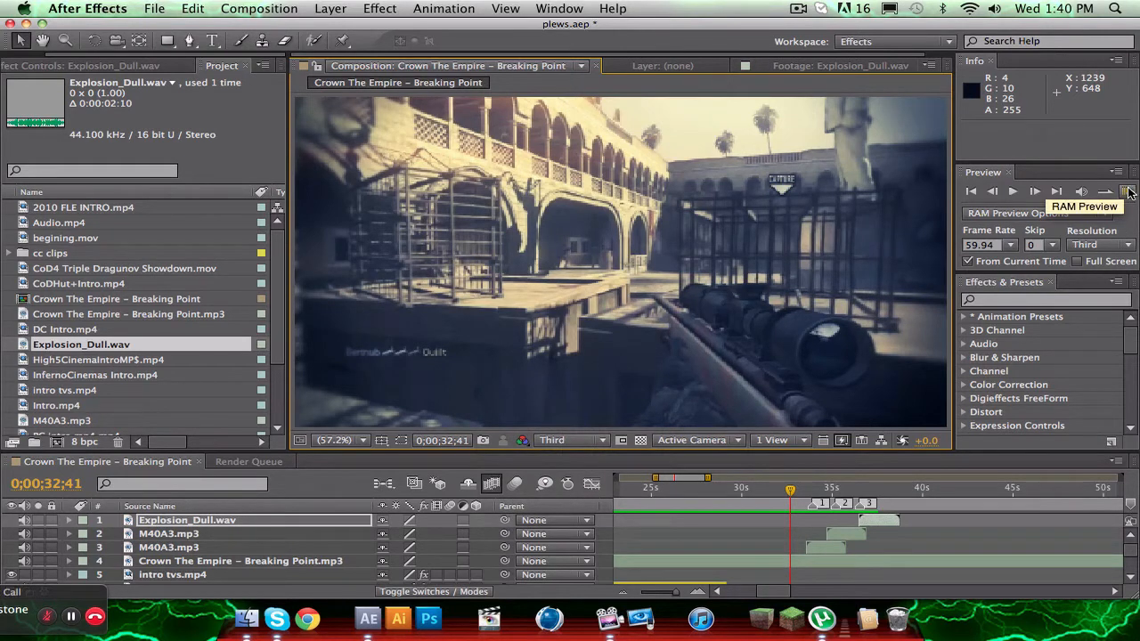
Run a RAM Preview and stop on the scoped 3-kill sniper frame.
left_click(1125, 190)
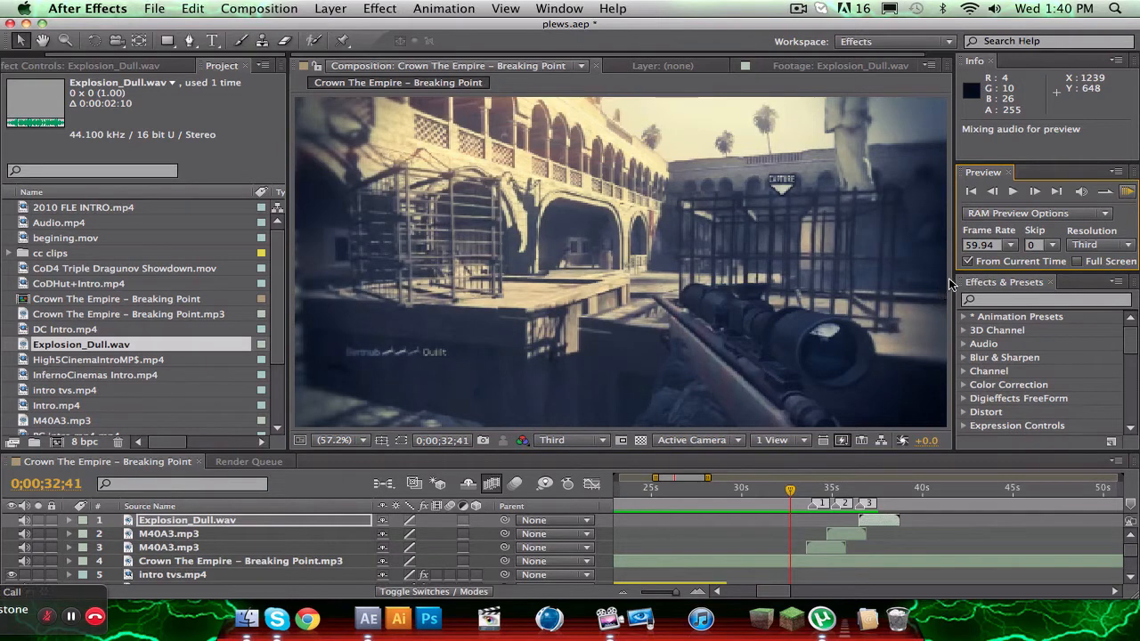
mouse_move(885, 470)
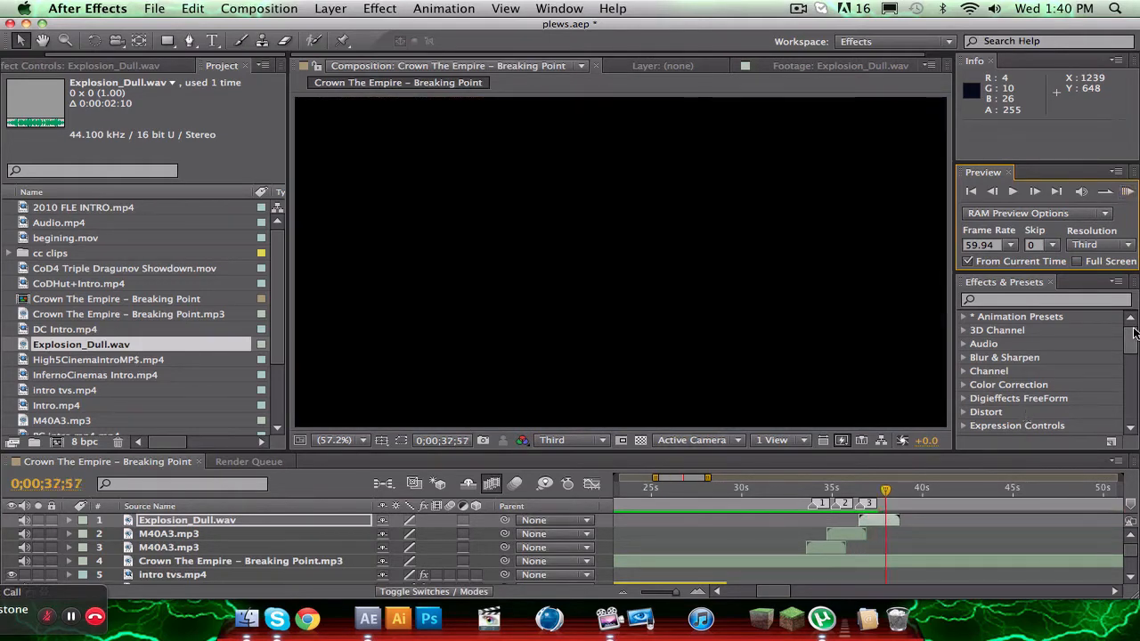
left_click(859, 488)
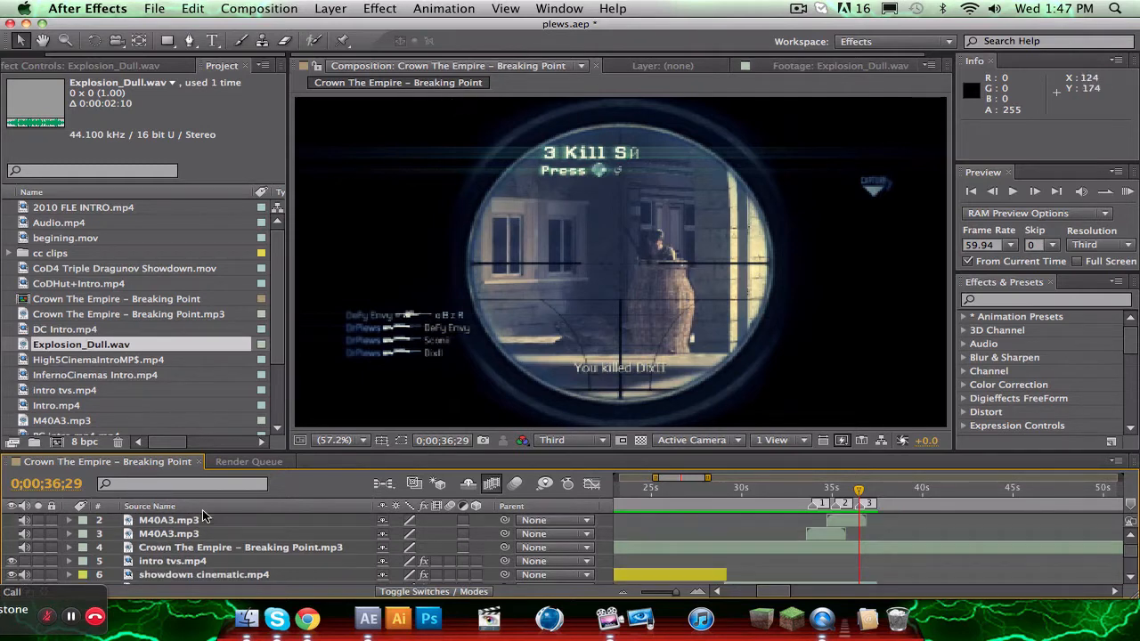
left_click(124, 65)
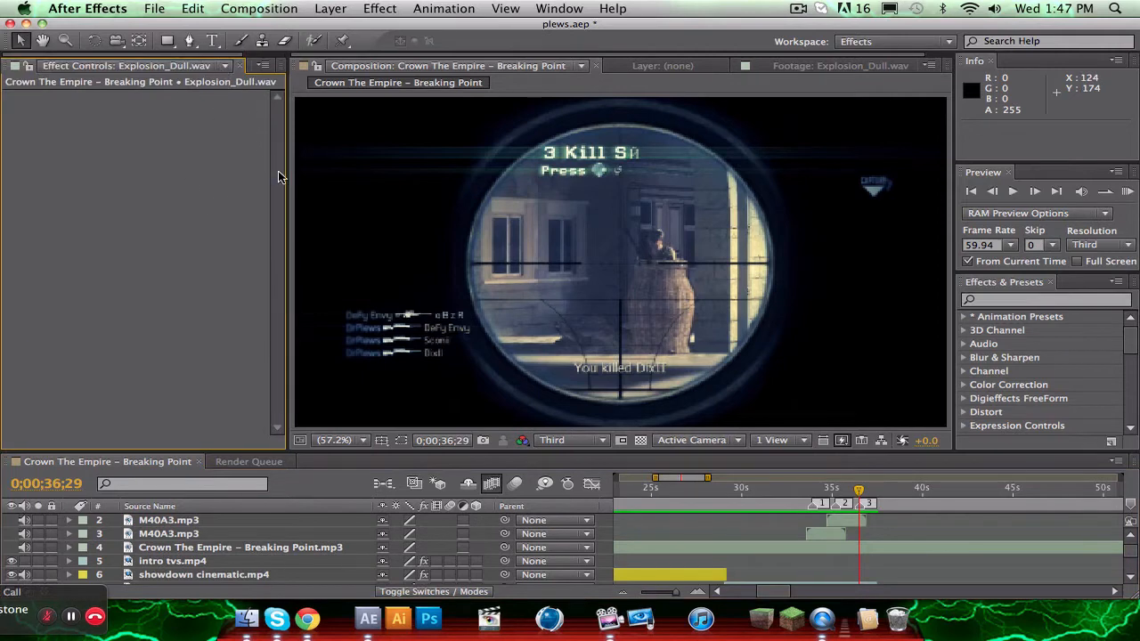
mouse_move(289, 146)
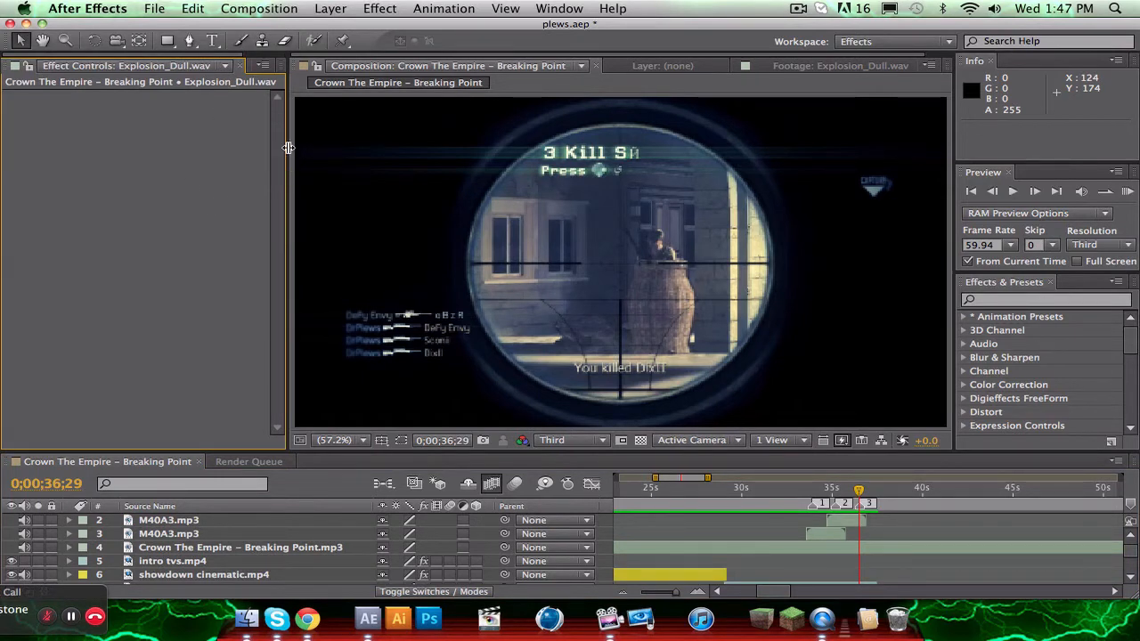
Import fire ring.mp4 from the Desktop into the project as footage.
left_click(154, 7)
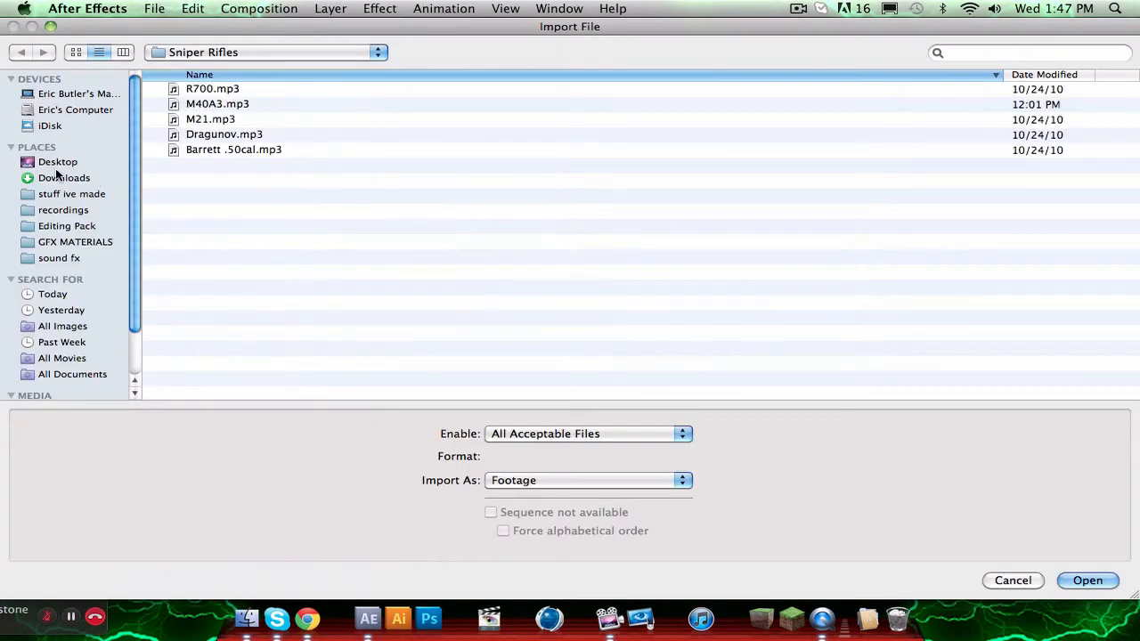
left_click(57, 161)
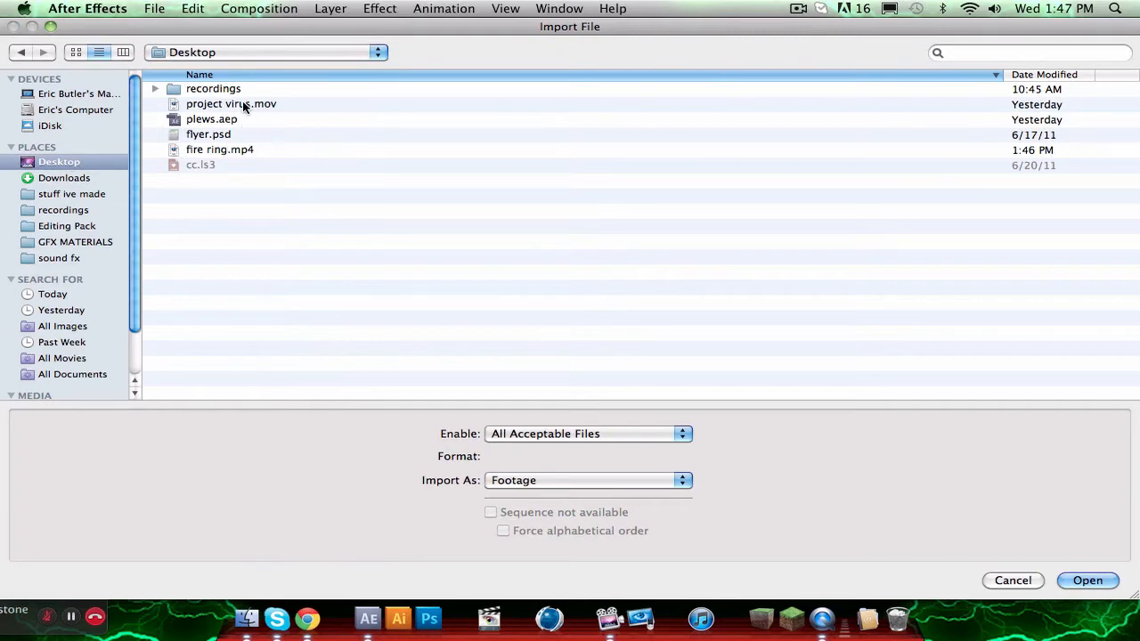
left_click(219, 149)
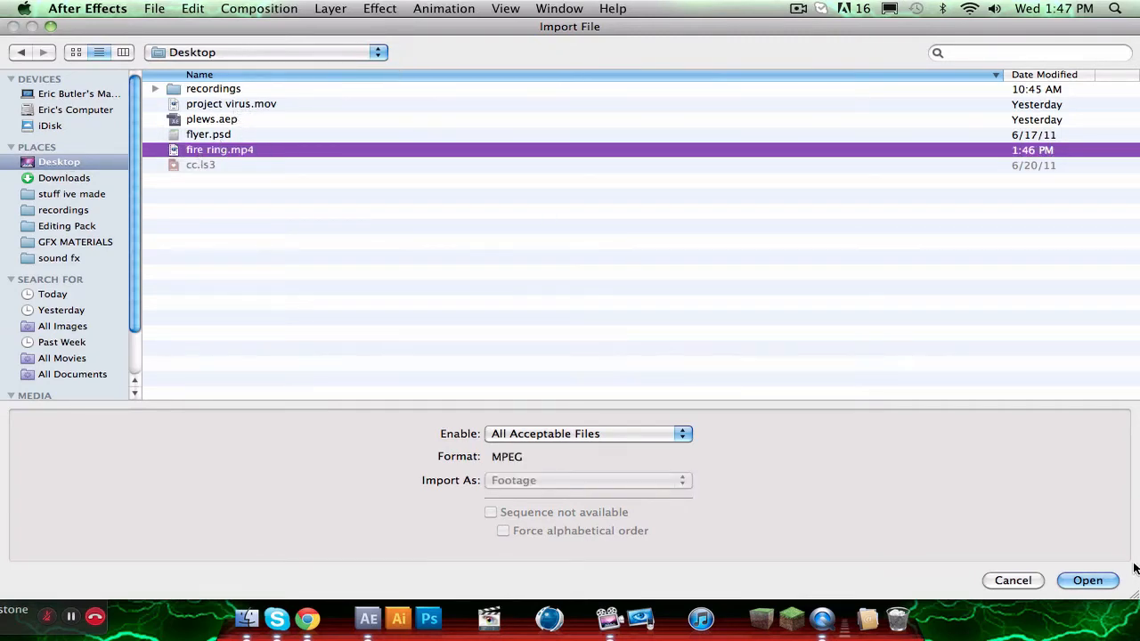
left_click(1086, 581)
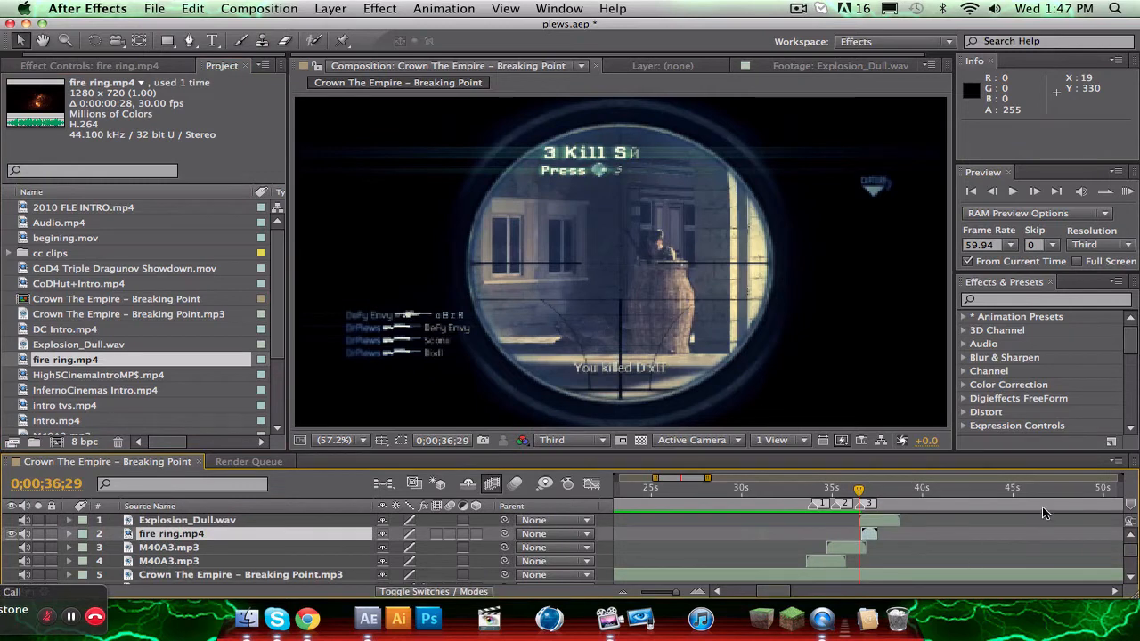
mouse_move(960, 465)
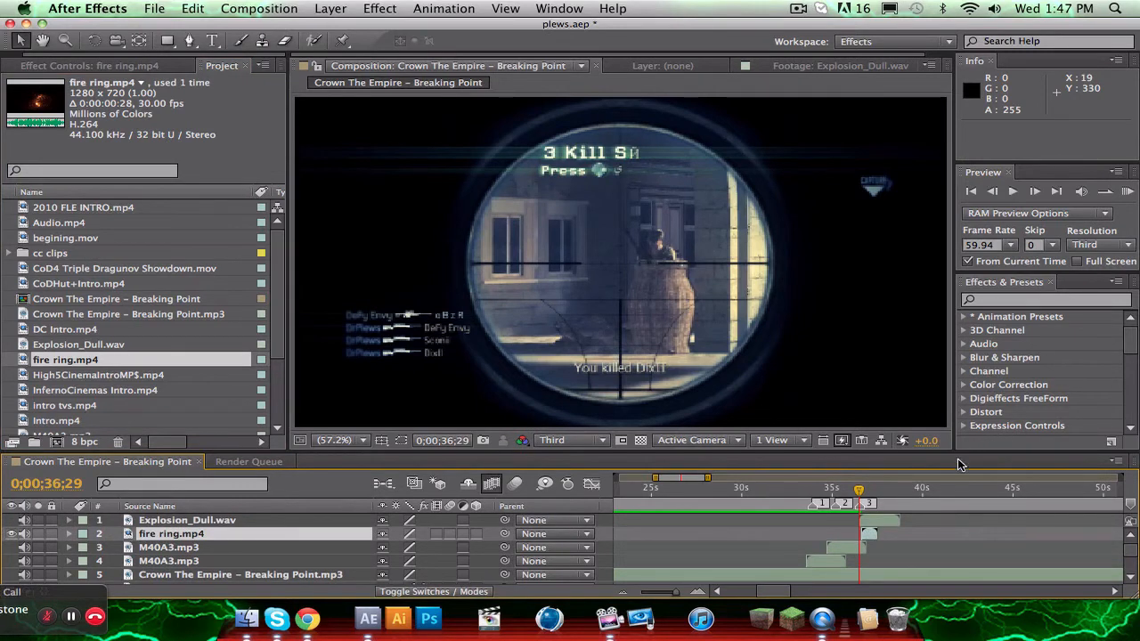
mouse_move(912, 505)
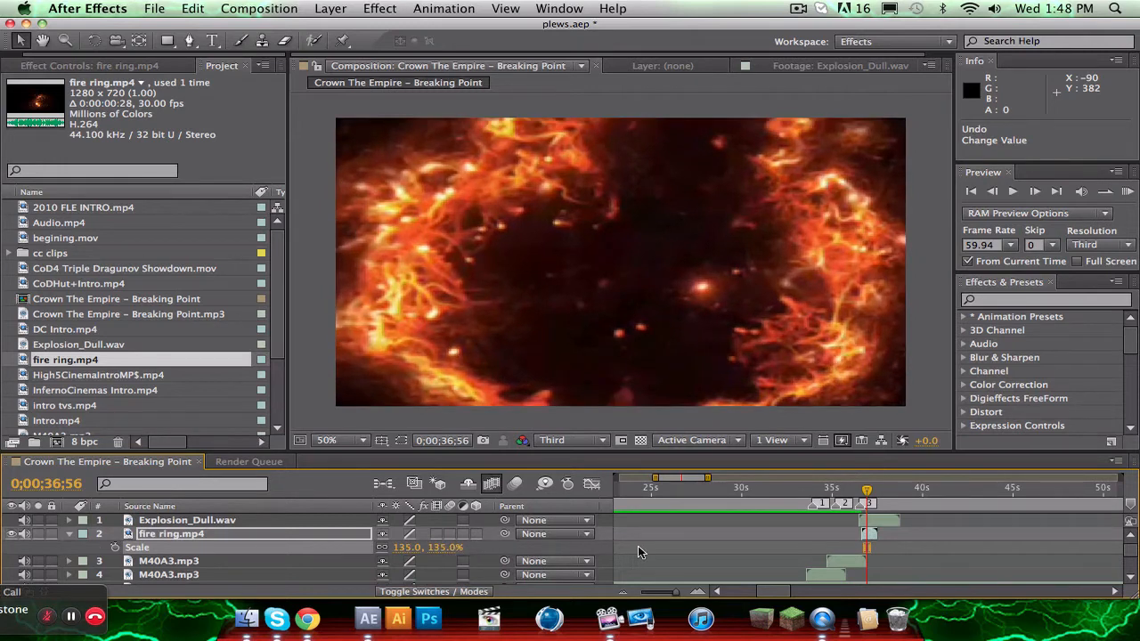
Set the fire ring layer to Add blending and RAM Preview the composited explosion.
right_click(171, 534)
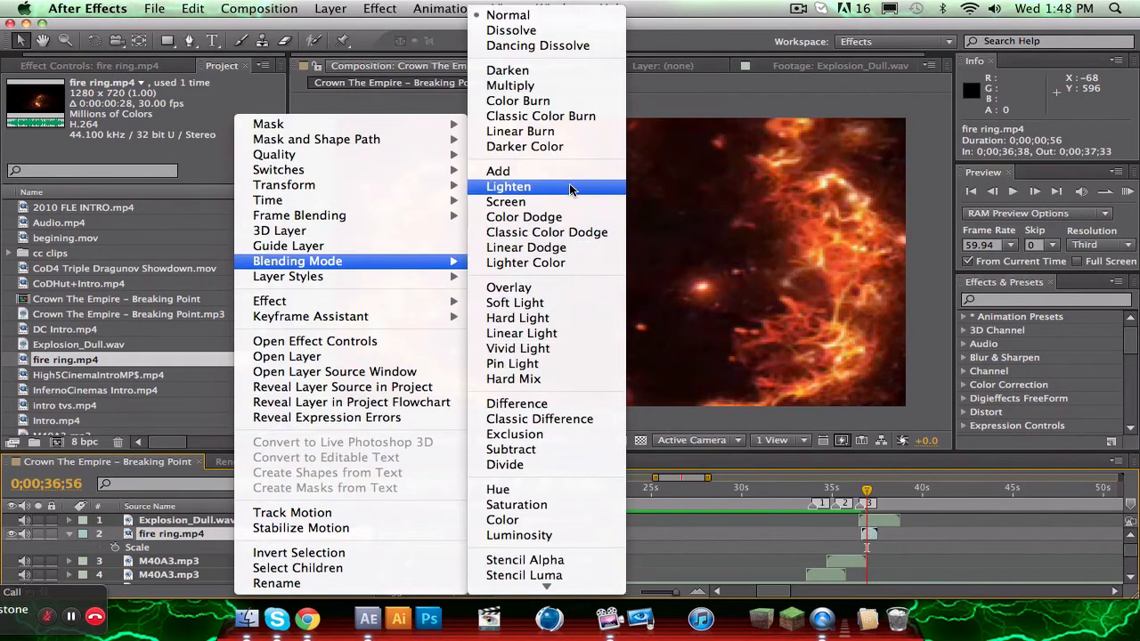
left_click(510, 187)
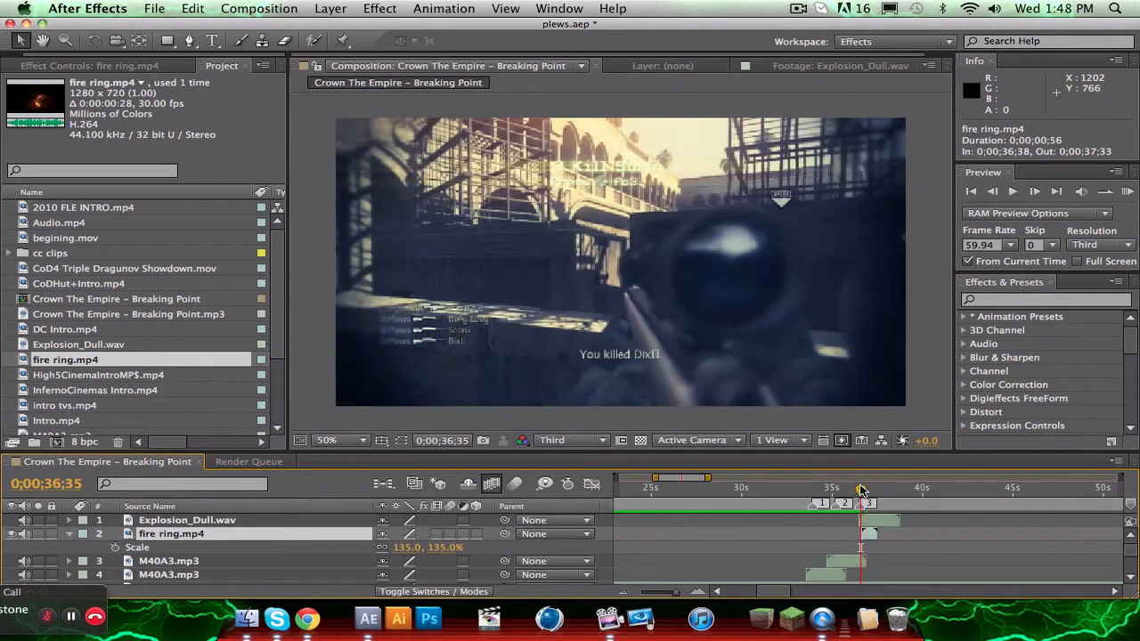
left_click(855, 488)
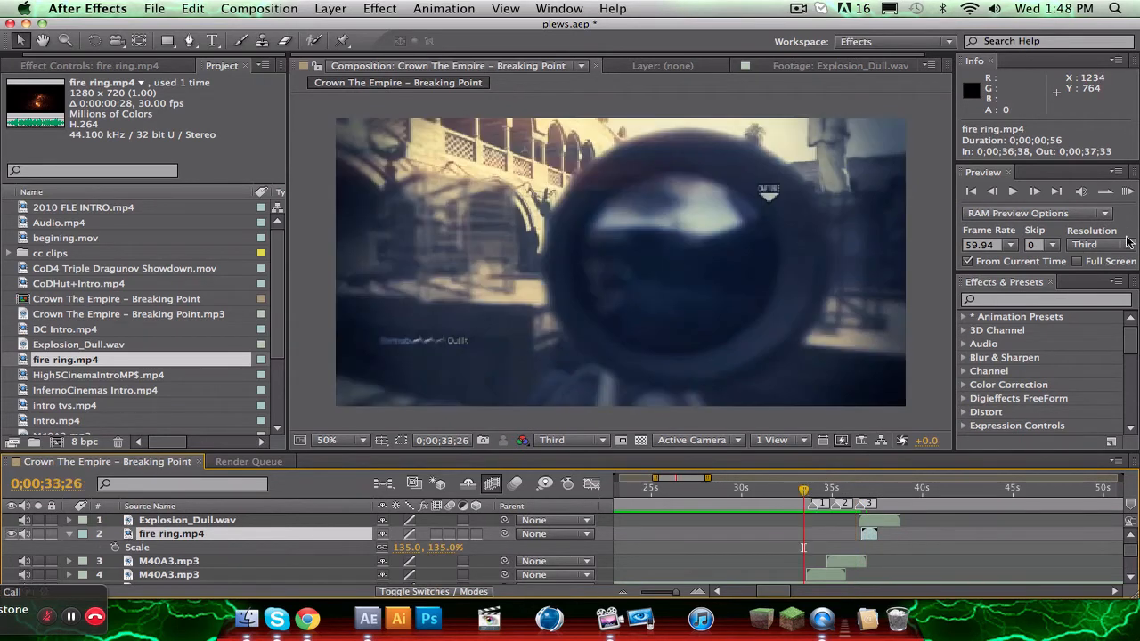
left_click(1125, 192)
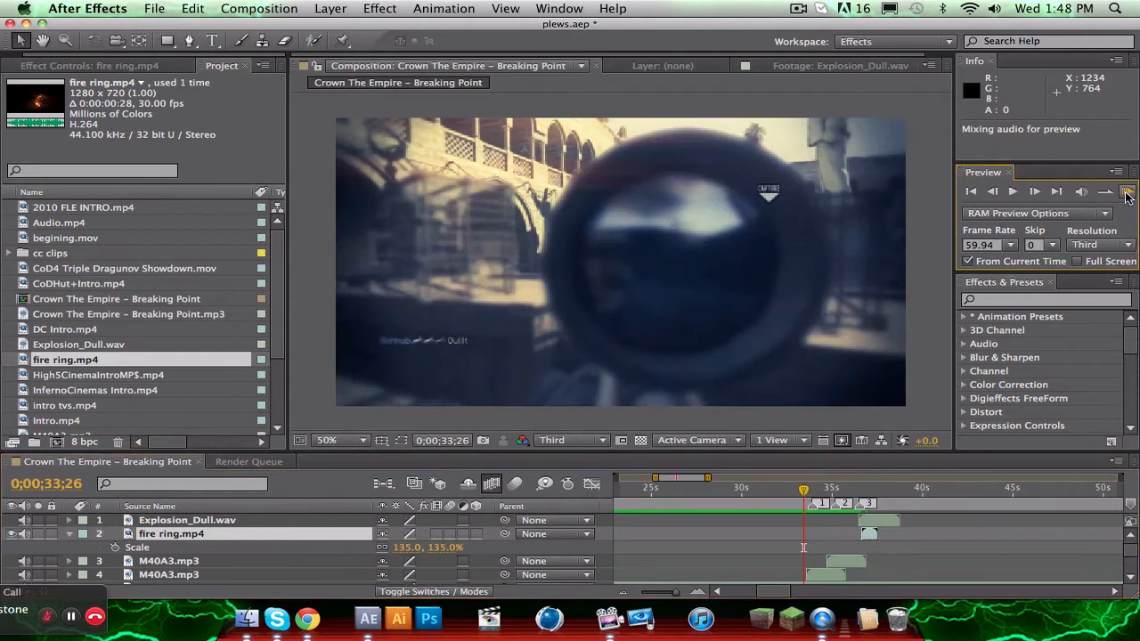
mouse_move(1111, 164)
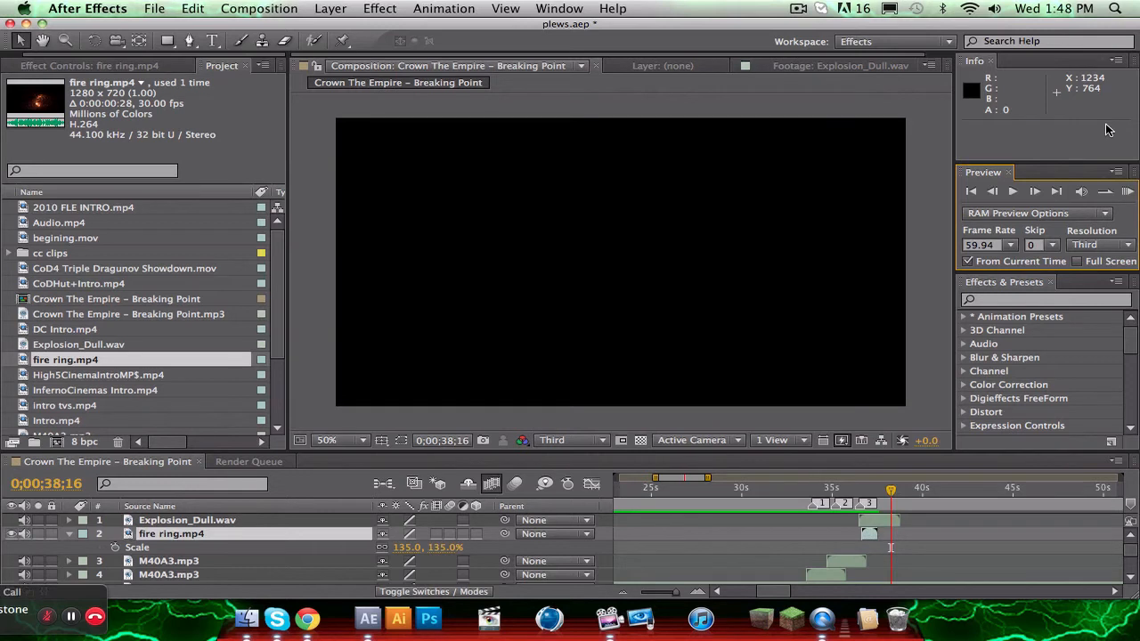
mouse_move(1030, 16)
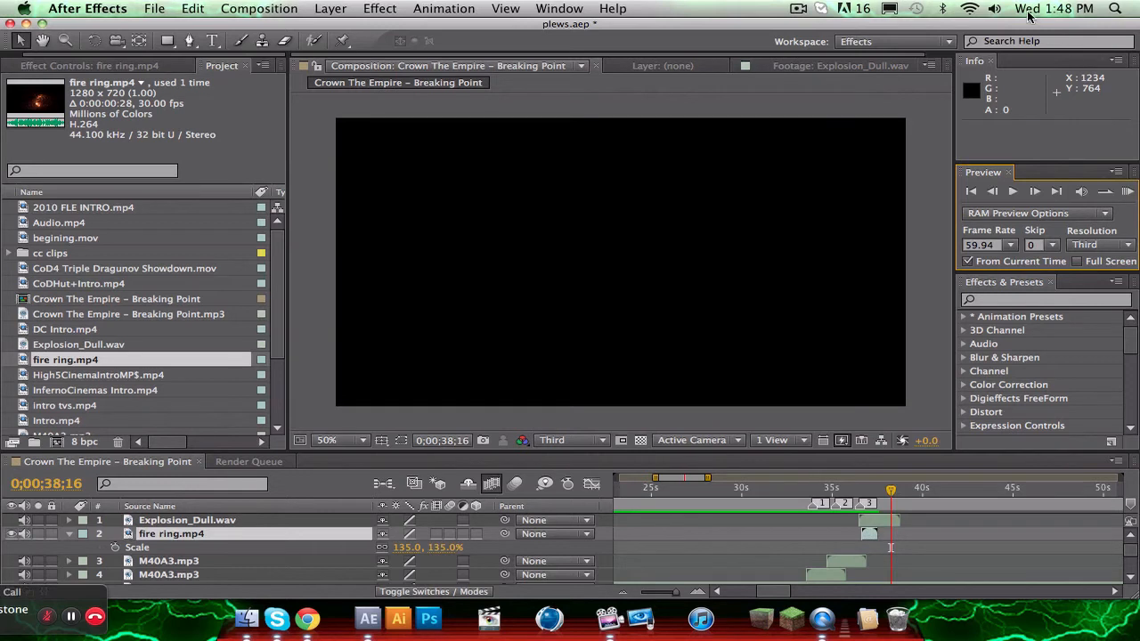
left_click(797, 7)
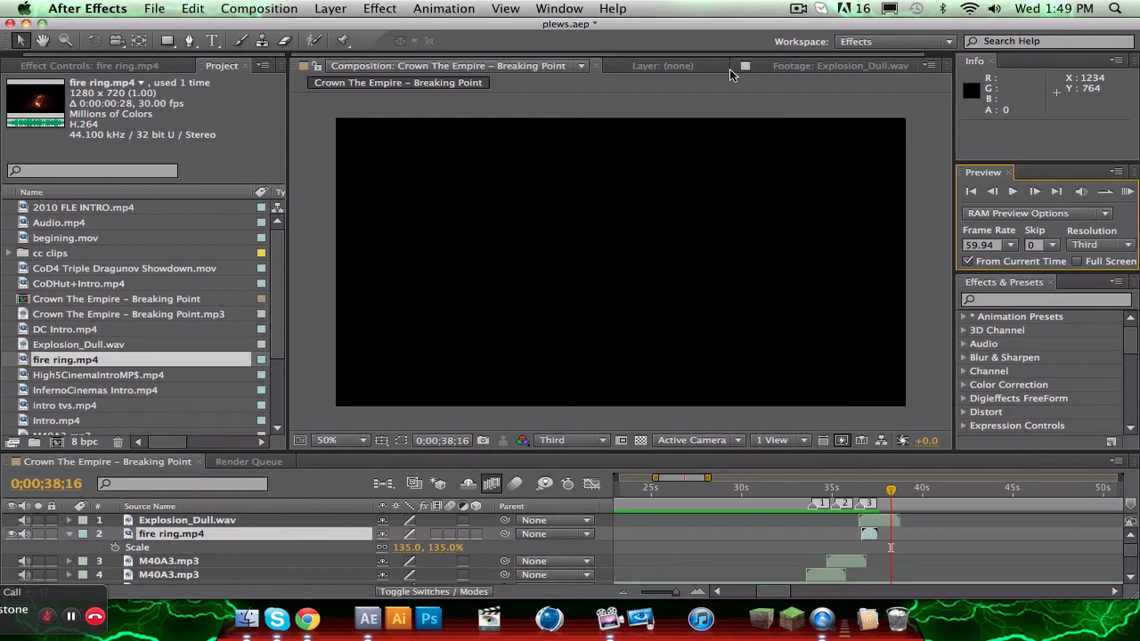
mouse_move(797, 60)
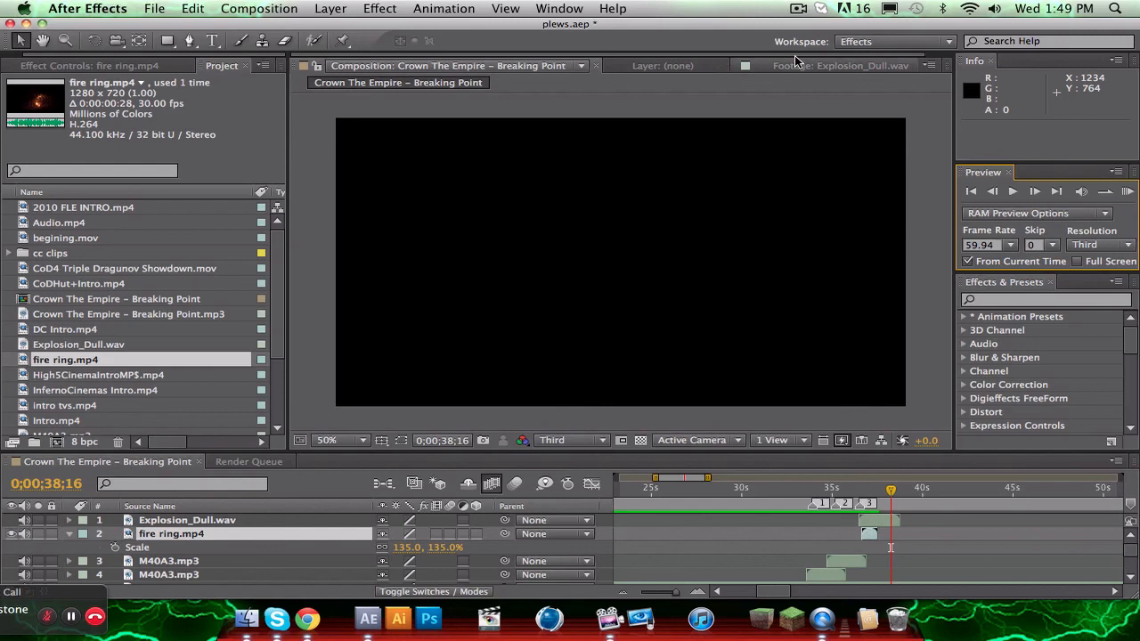
left_click(798, 7)
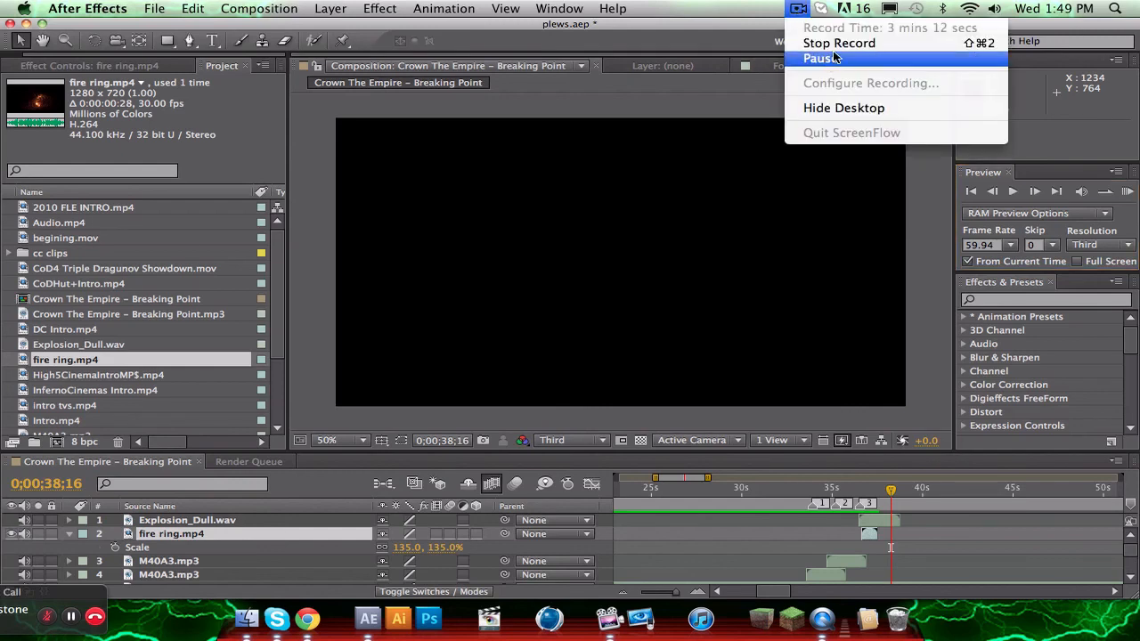